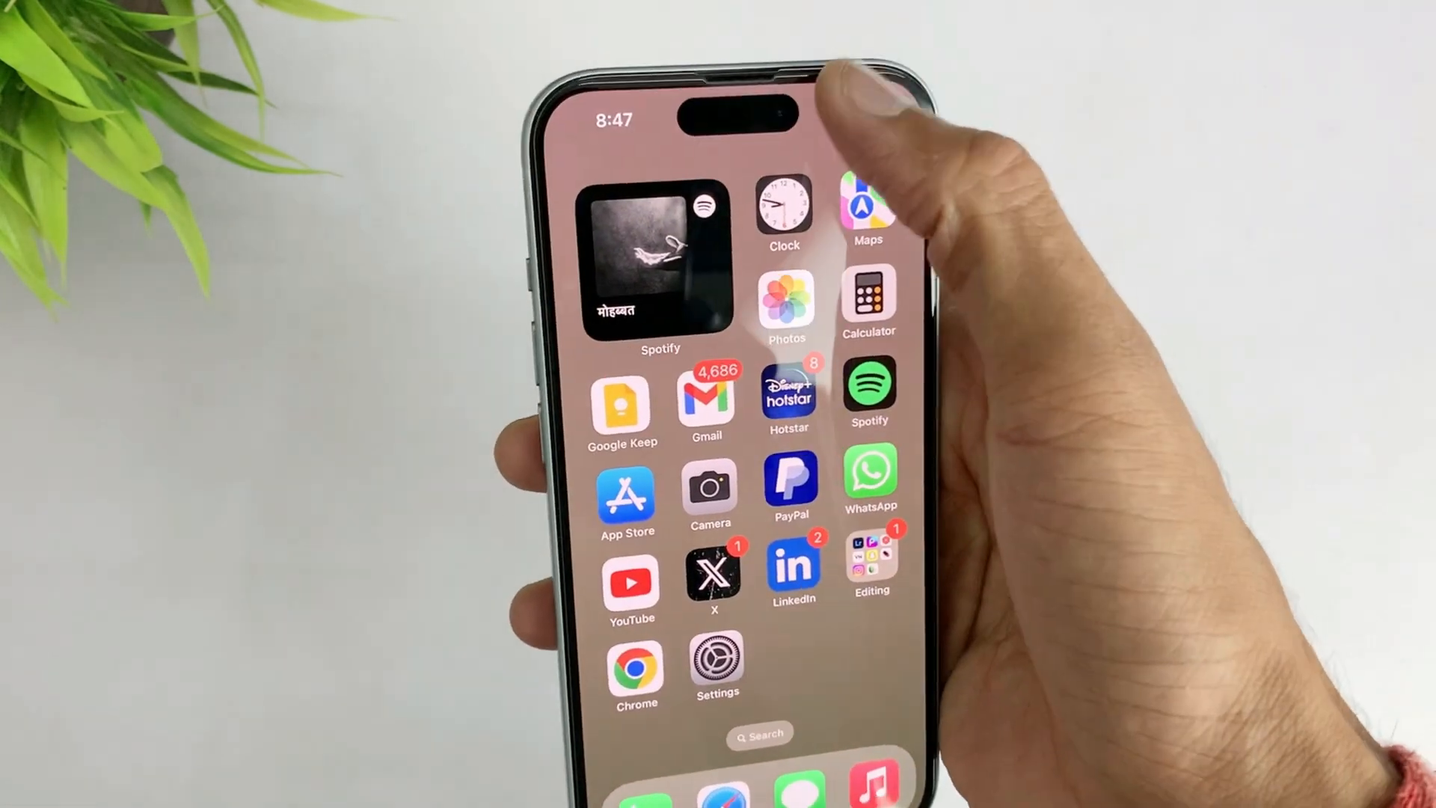
# Choose Update over Restore in iTunes, skip the release notes, and check download progress.
pyautogui.hscroll(-3)
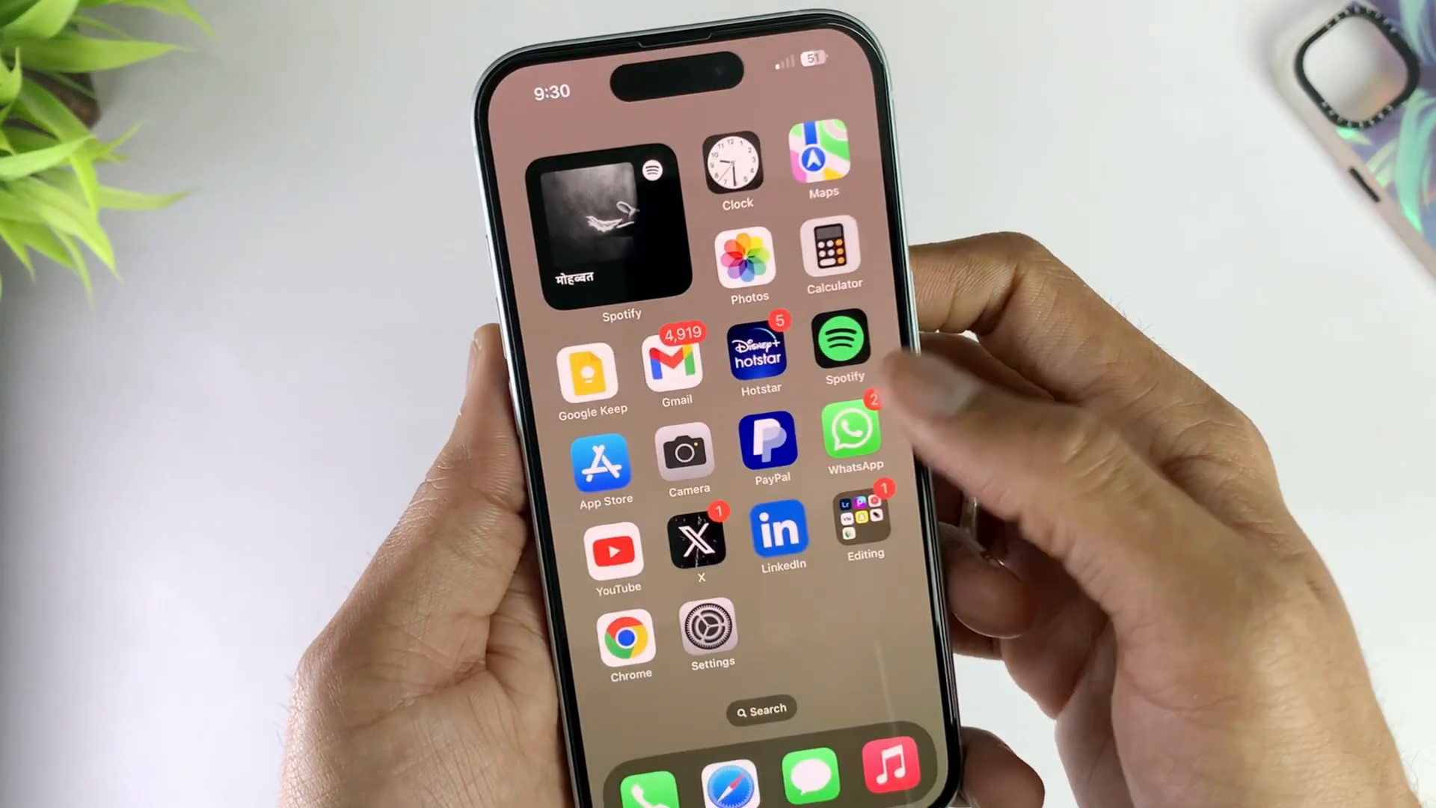
pyautogui.hscroll(-3)
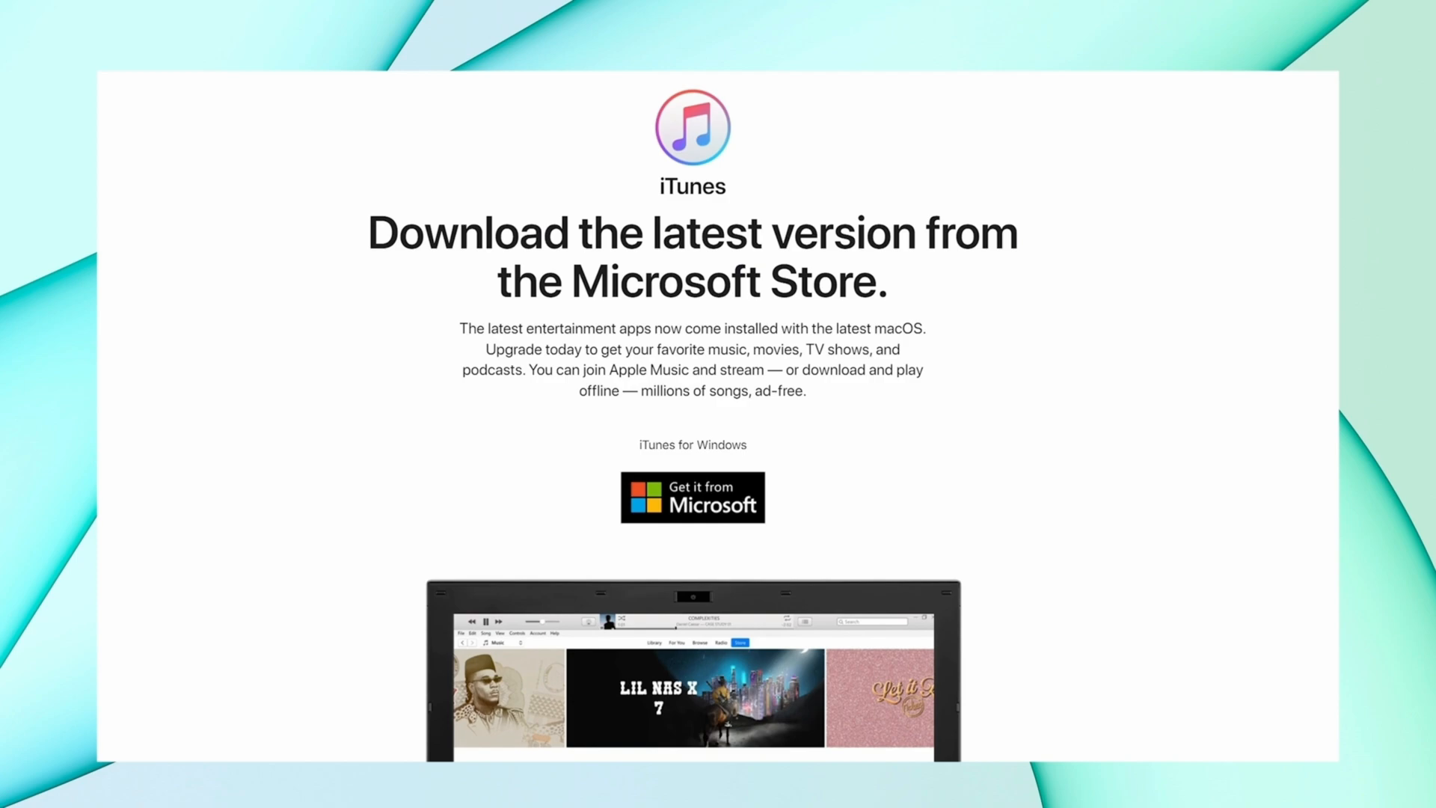
pyautogui.scroll(-3)
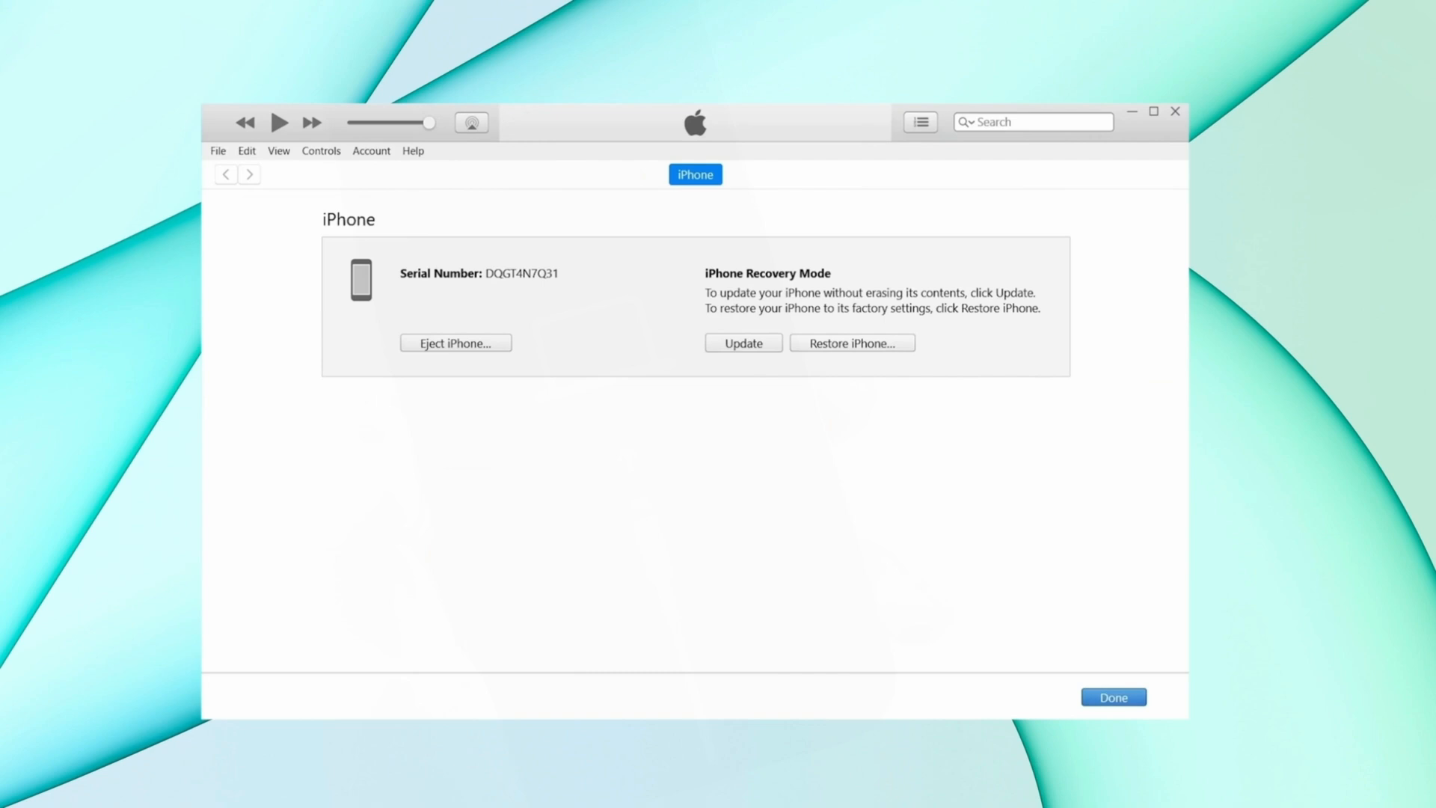
pyautogui.click(743, 343)
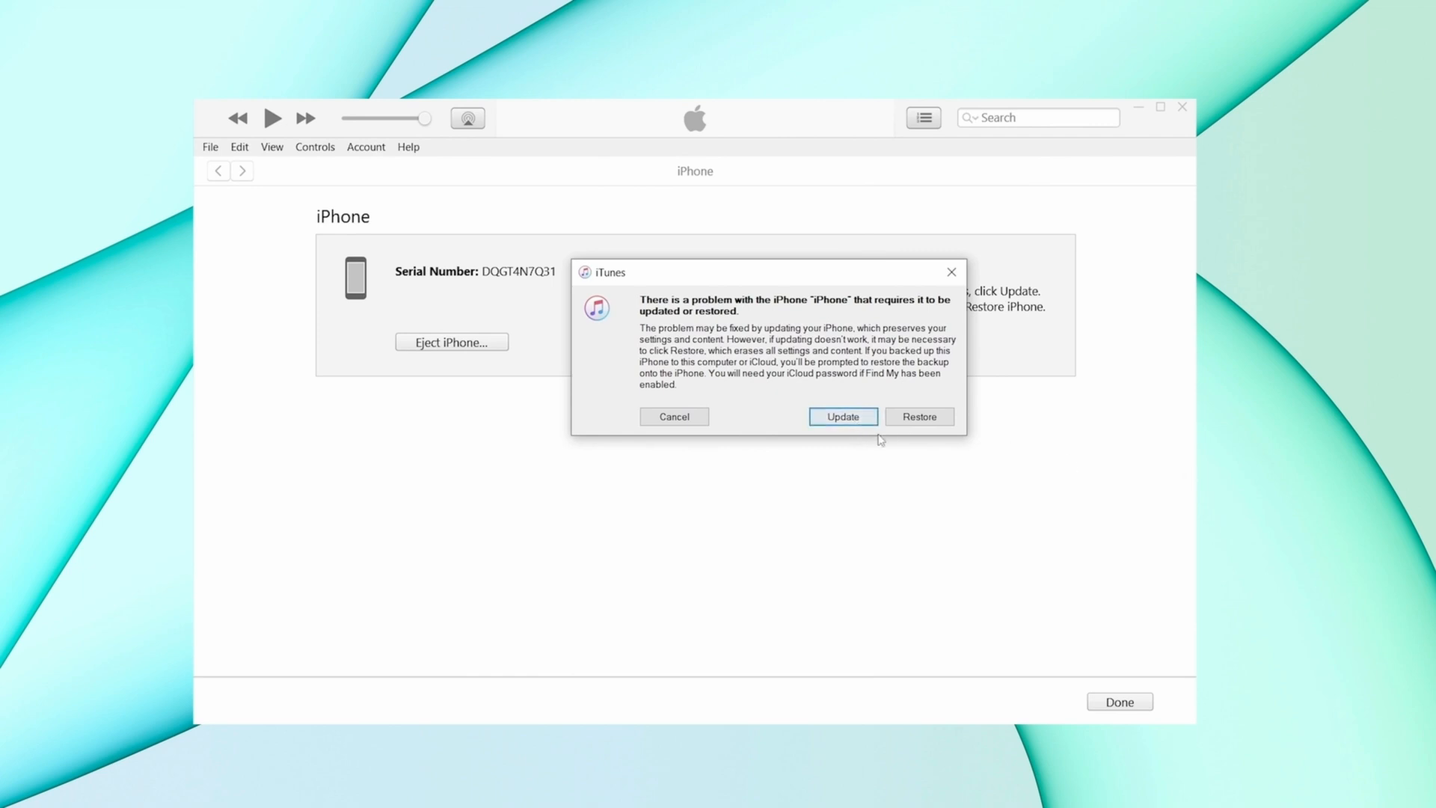
pyautogui.click(843, 416)
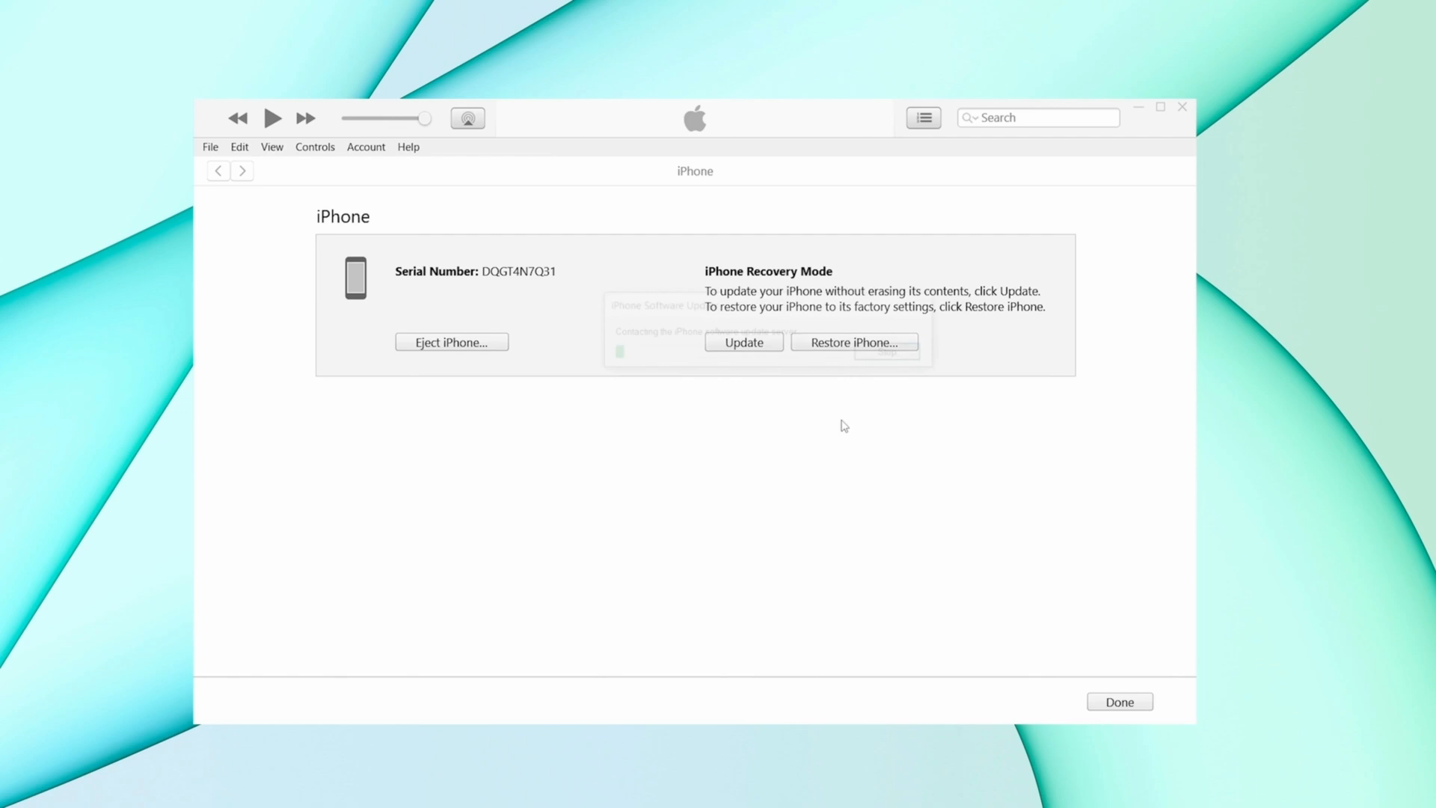
pyautogui.click(744, 341)
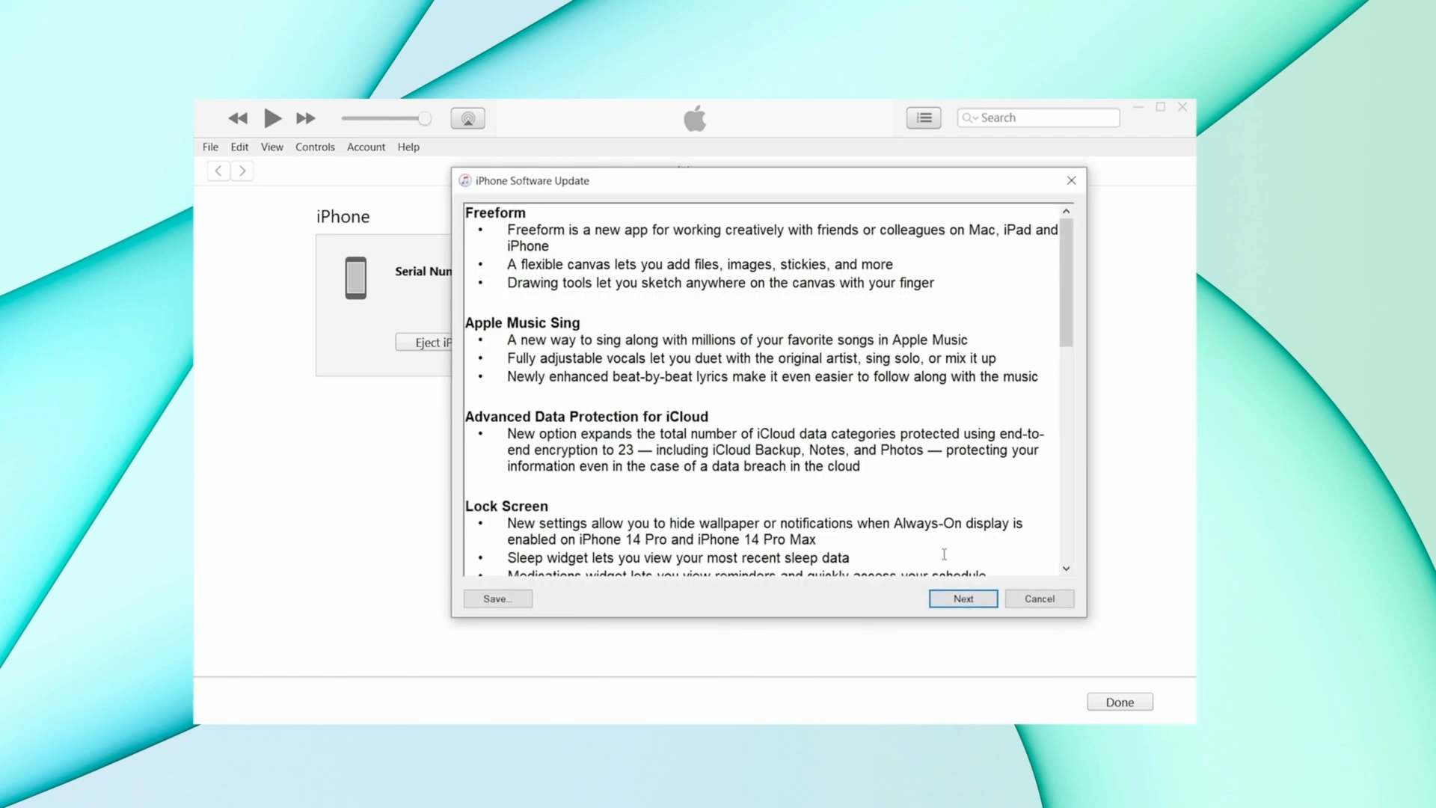
pyautogui.click(962, 599)
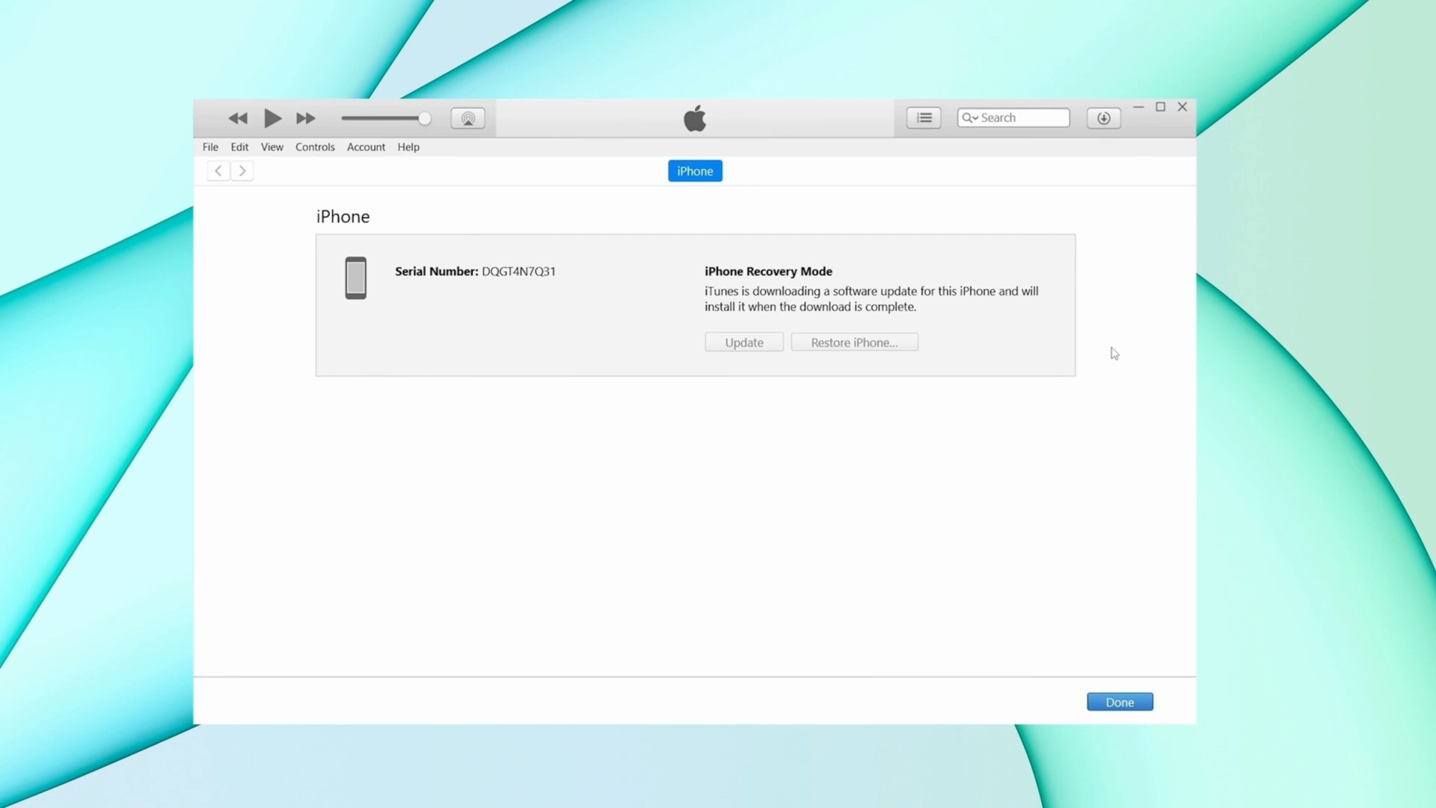
pyautogui.moveTo(1107, 130)
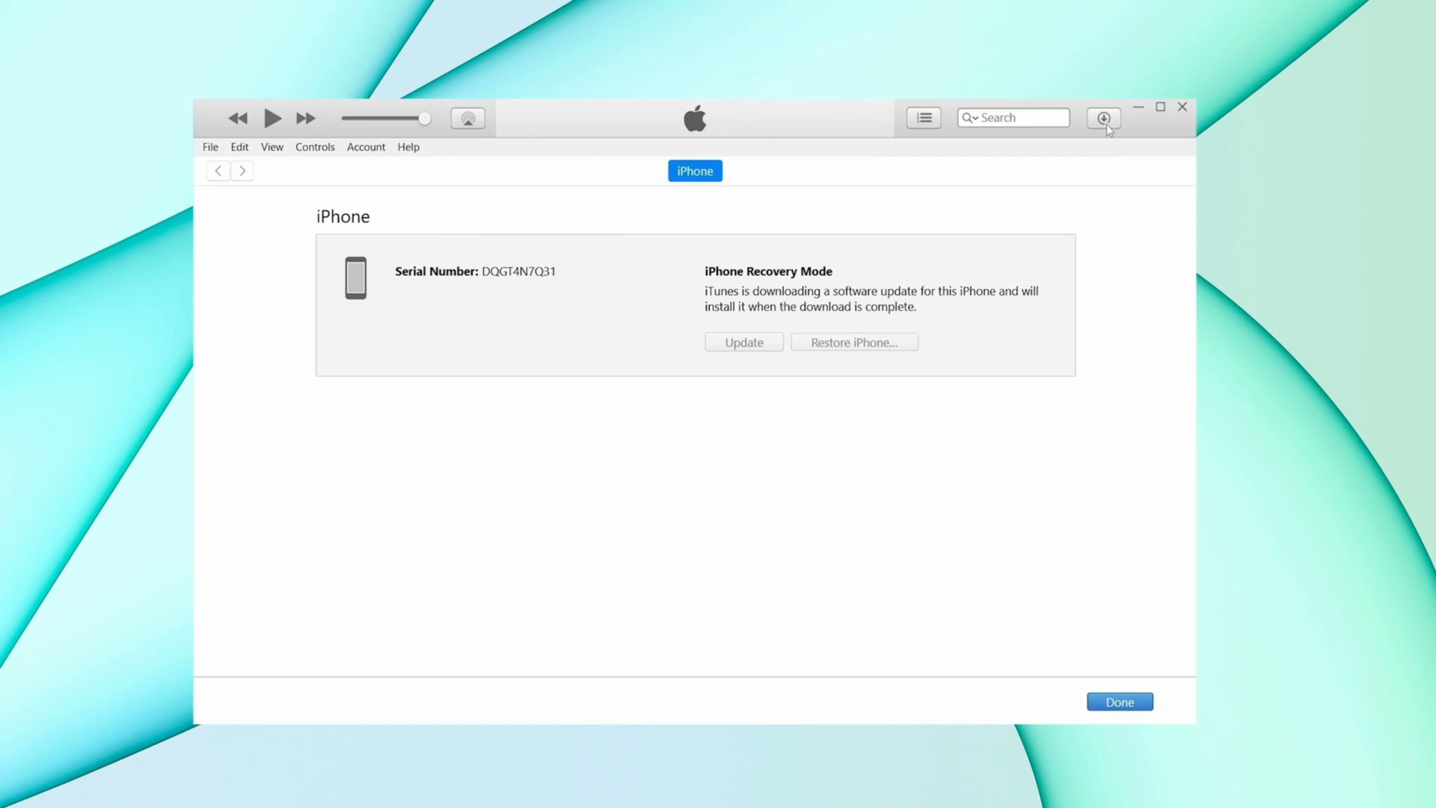
pyautogui.click(1103, 118)
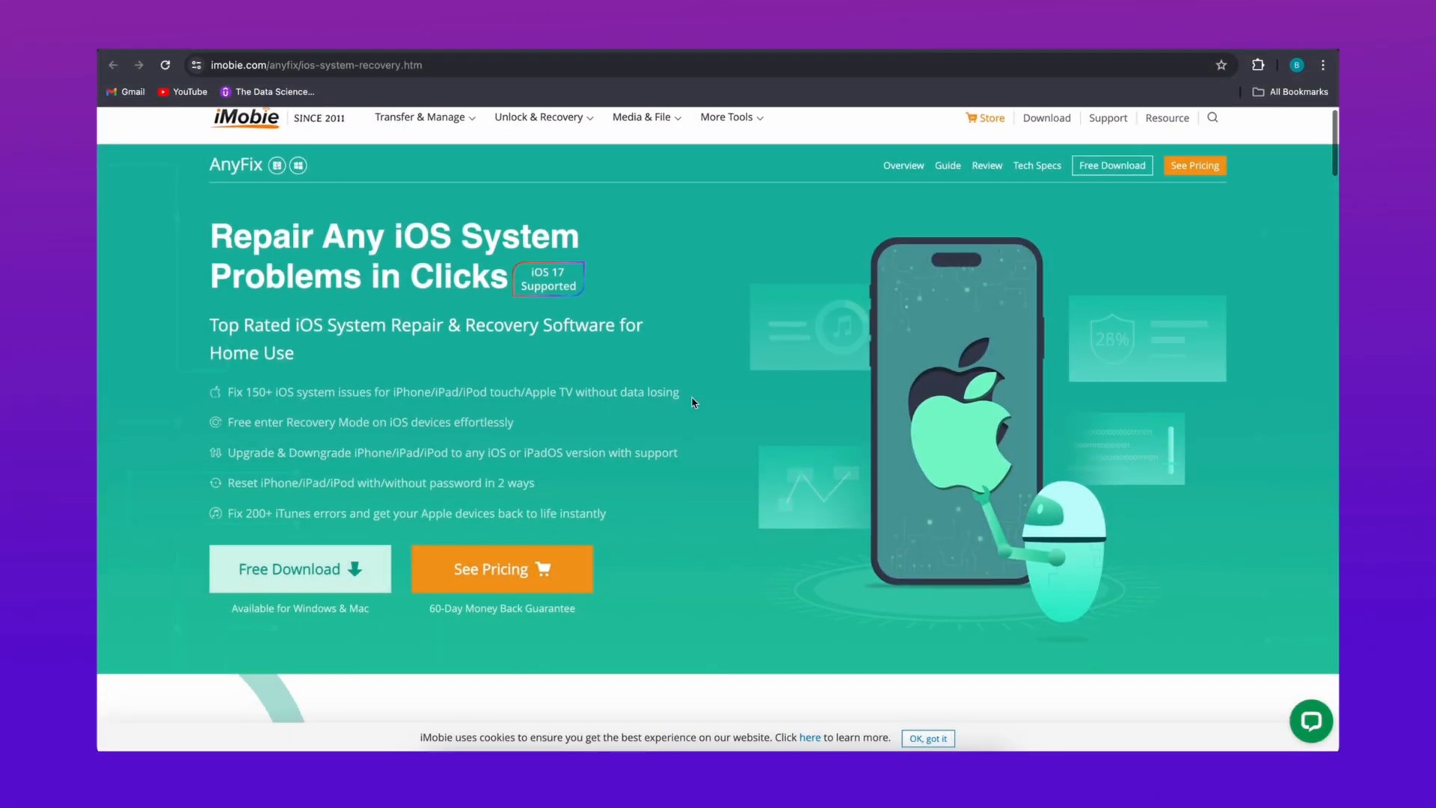
pyautogui.scroll(-3)
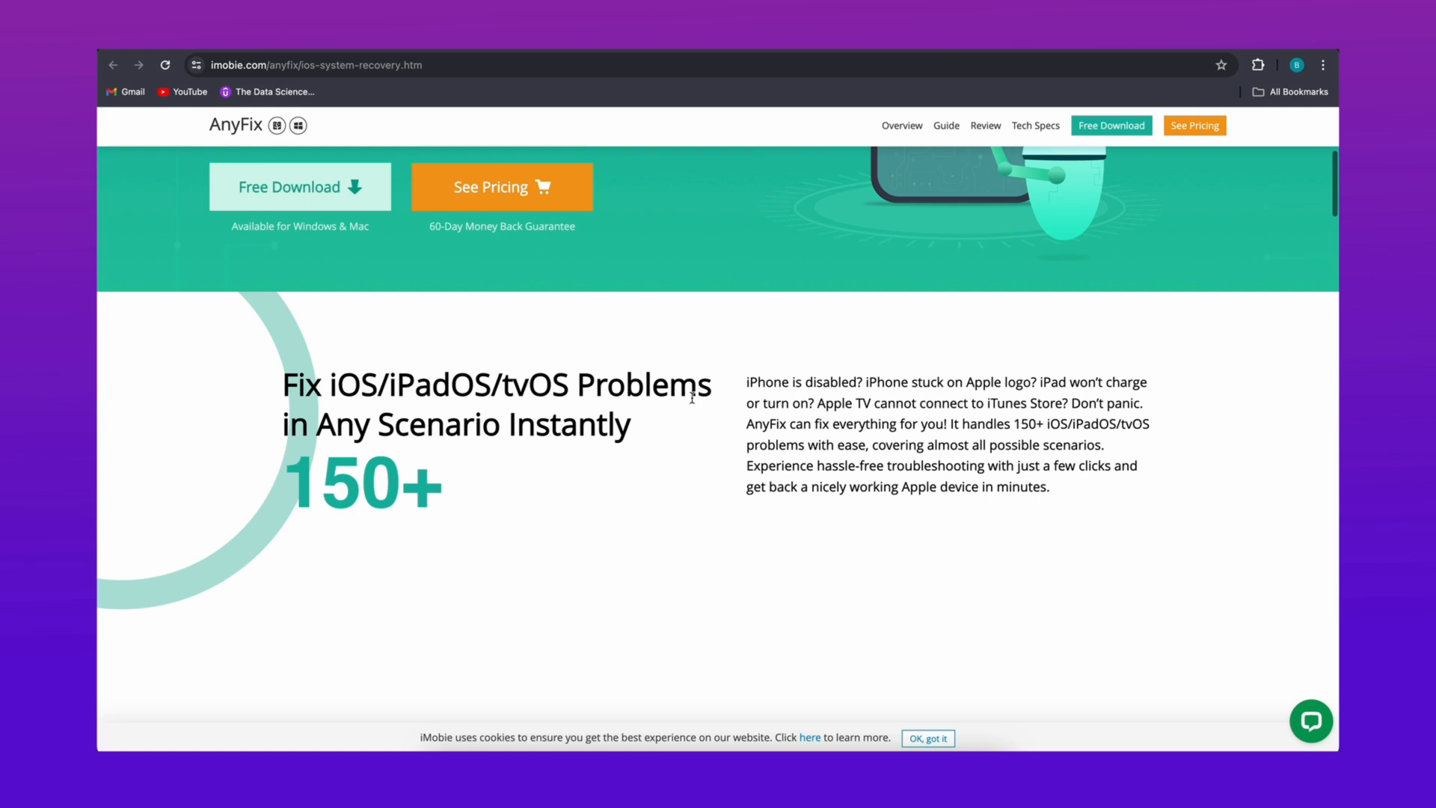
pyautogui.scroll(-3)
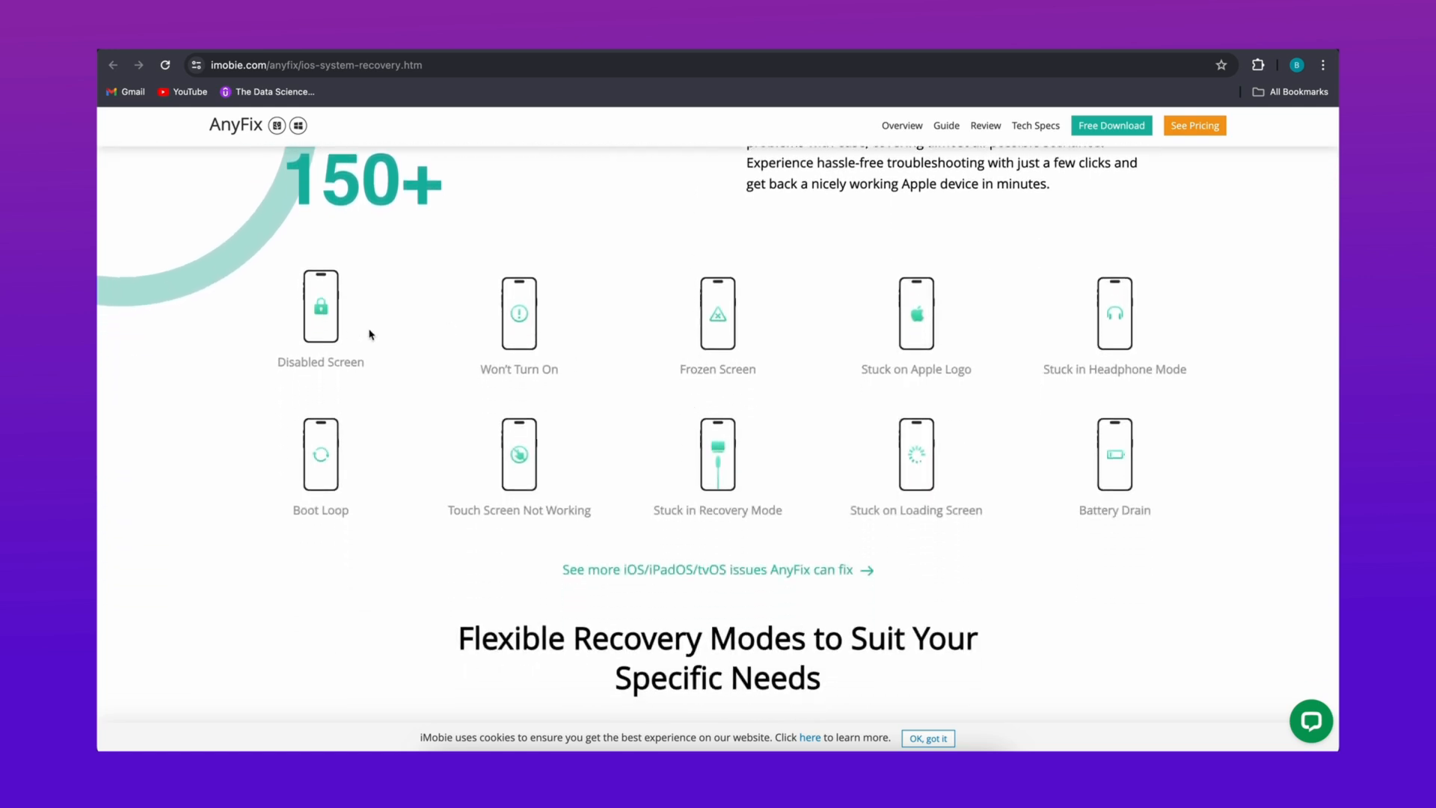
pyautogui.moveTo(1101, 332)
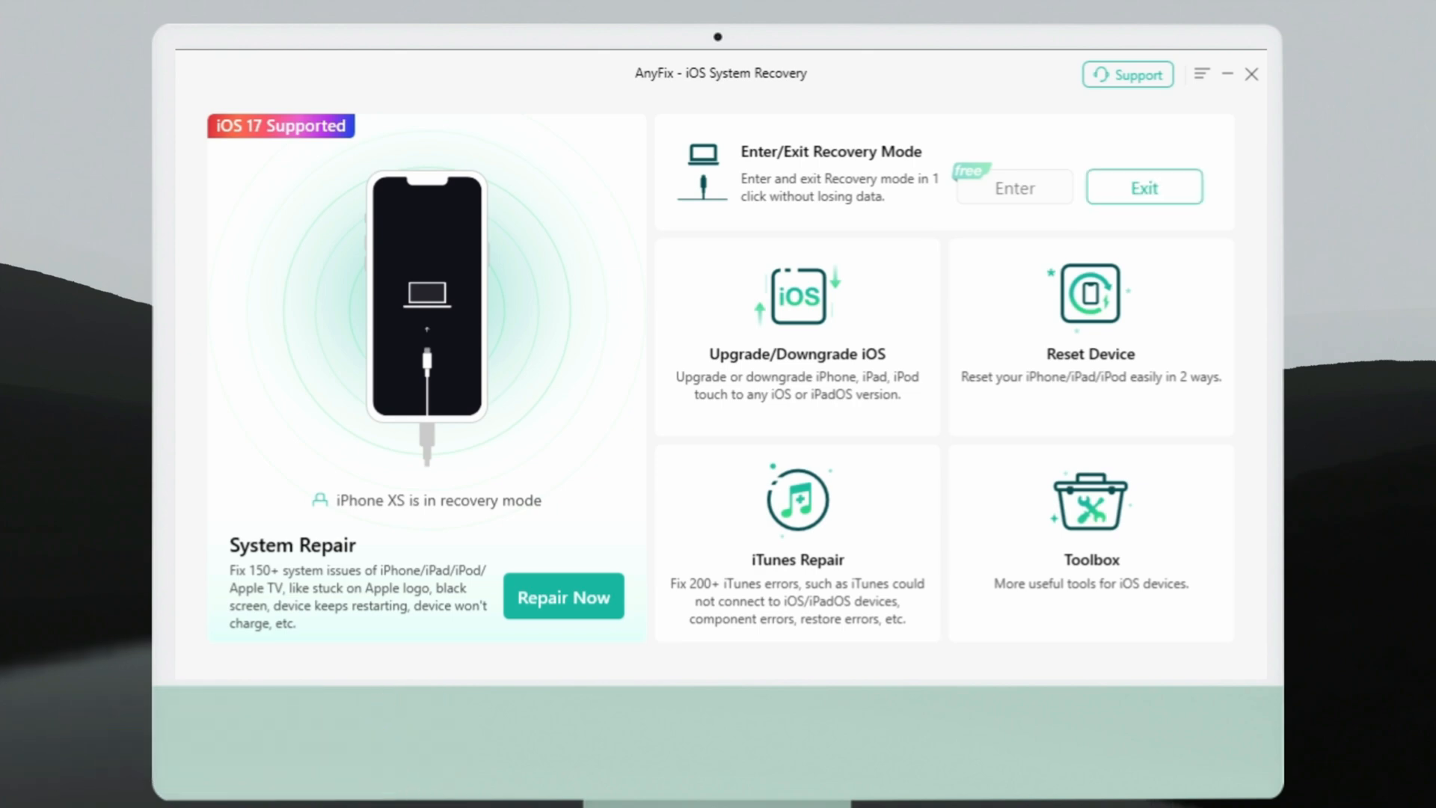
# Use AnyFix's Exit Recovery Mode option to bring the iPhone XS out of recovery.
pyautogui.click(1145, 186)
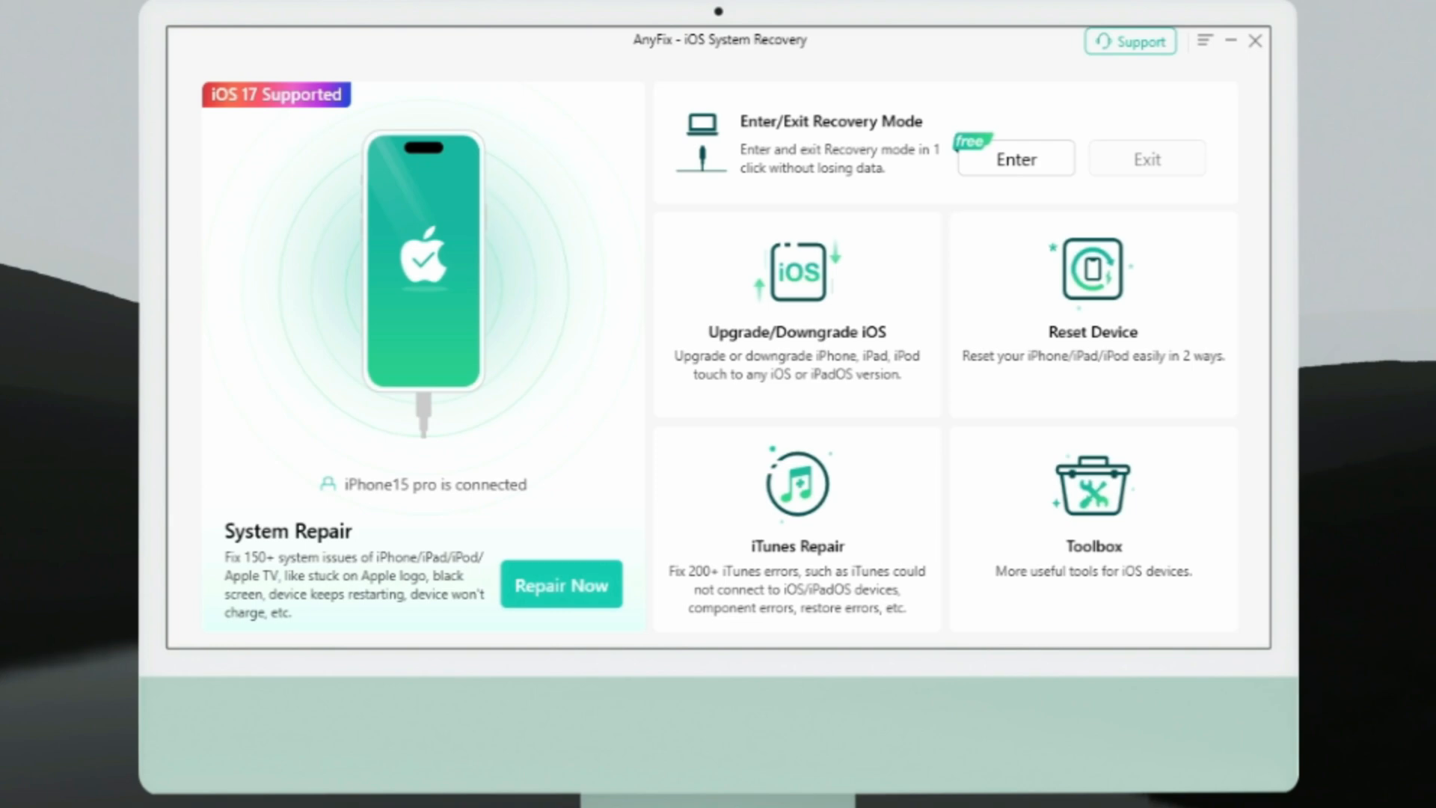
# Open System Repair for the iPhone 15 Pro, review the problem list, and continue.
pyautogui.click(561, 584)
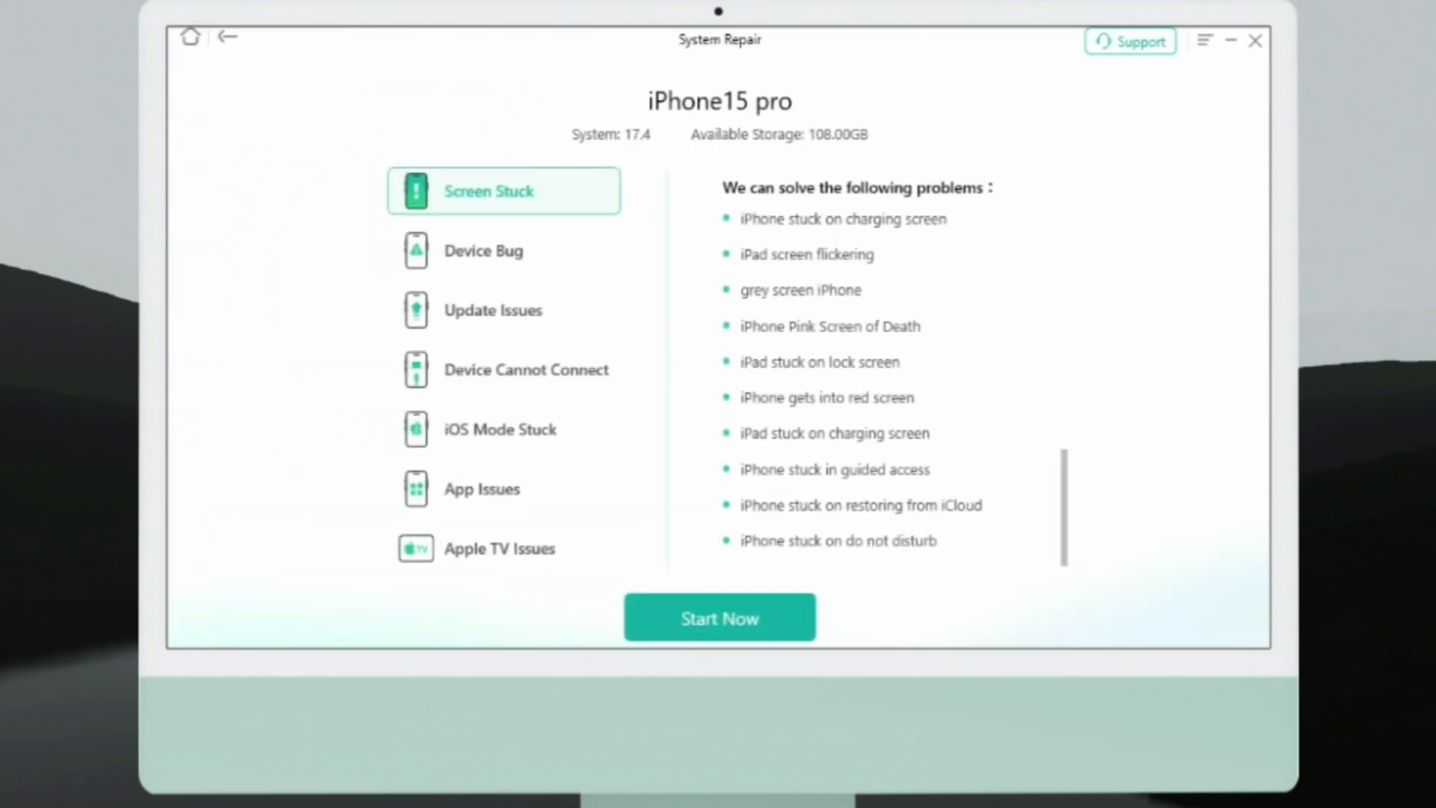
pyautogui.scroll(-3)
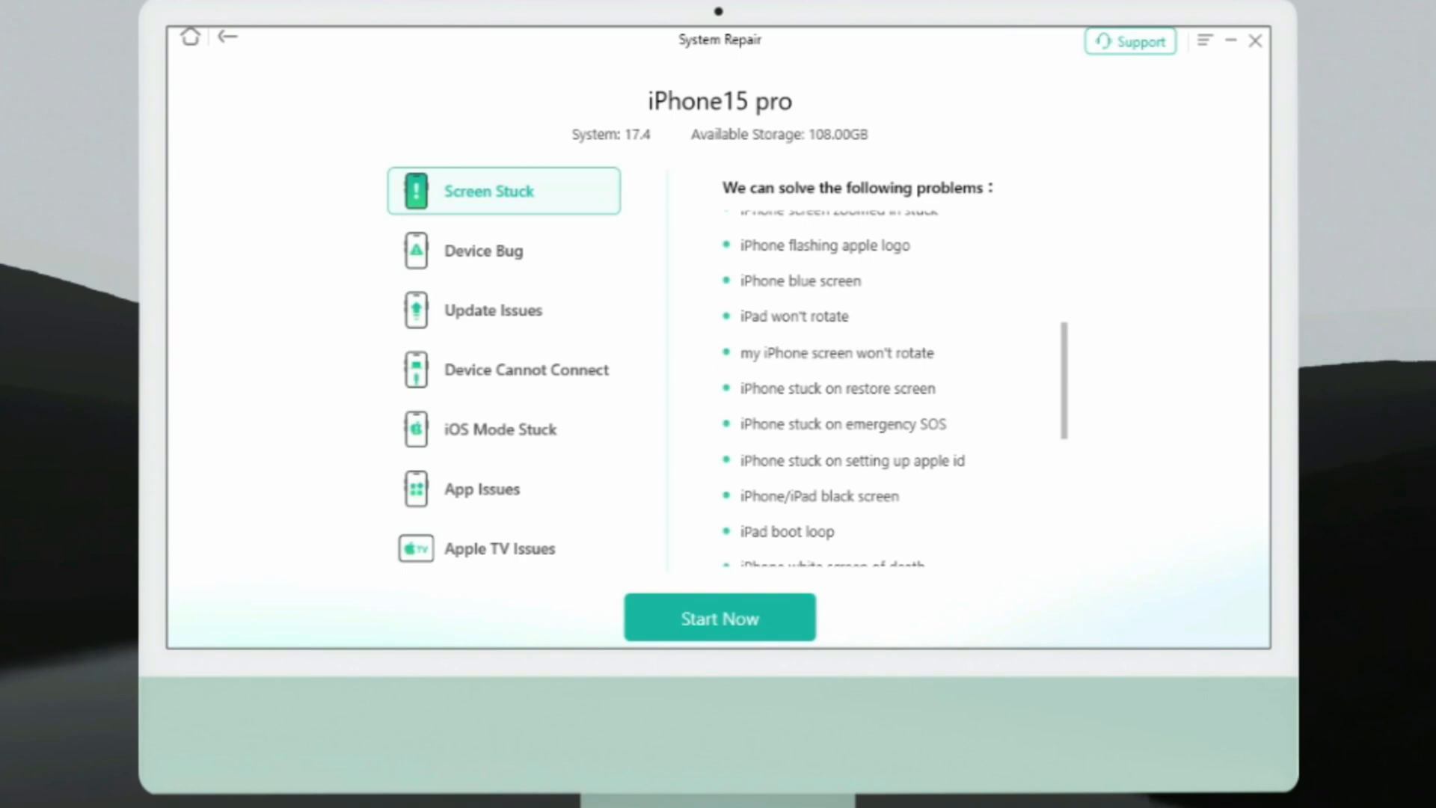
pyautogui.click(719, 616)
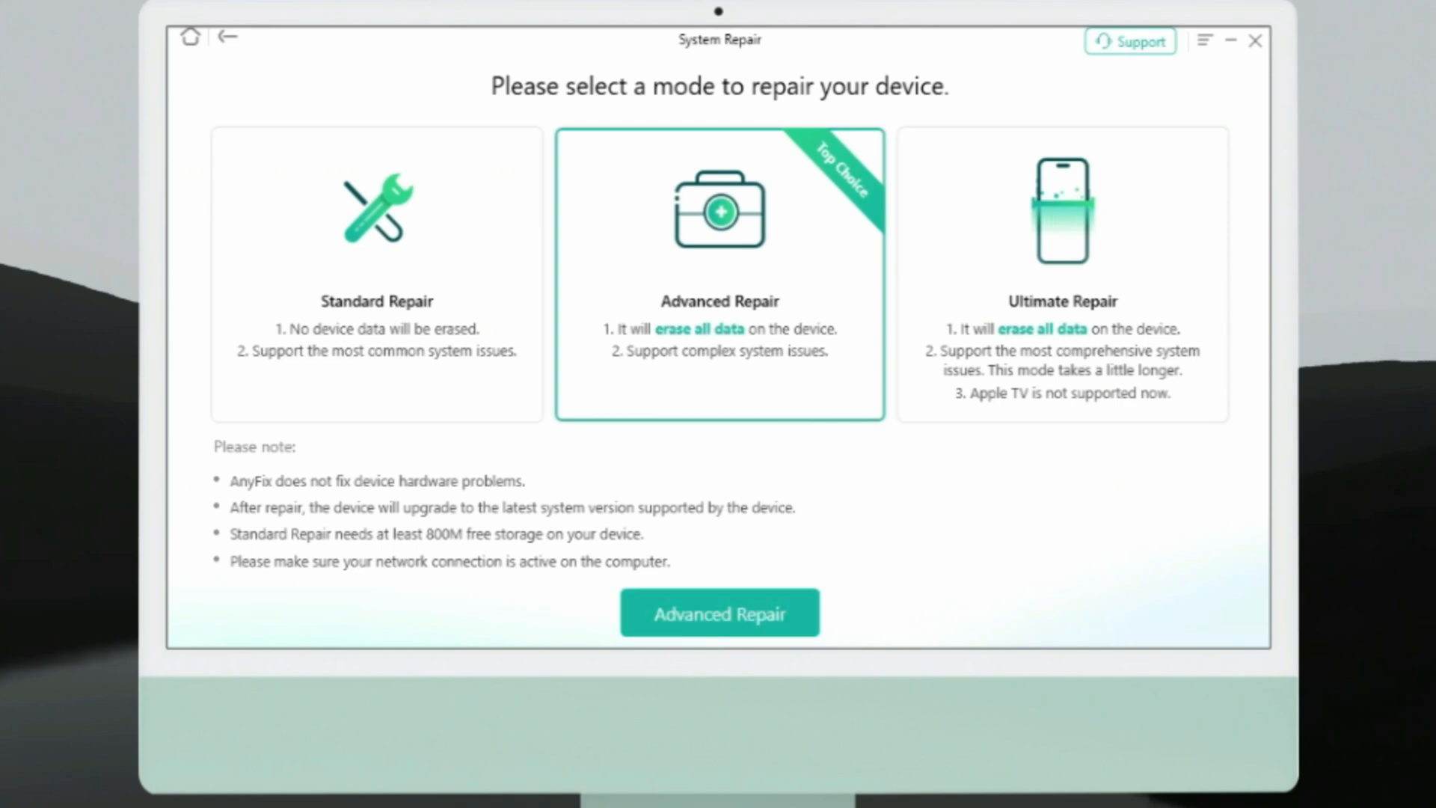
# Select Advanced Repair, download firmware 17.4.1, and start the repair.
pyautogui.click(719, 612)
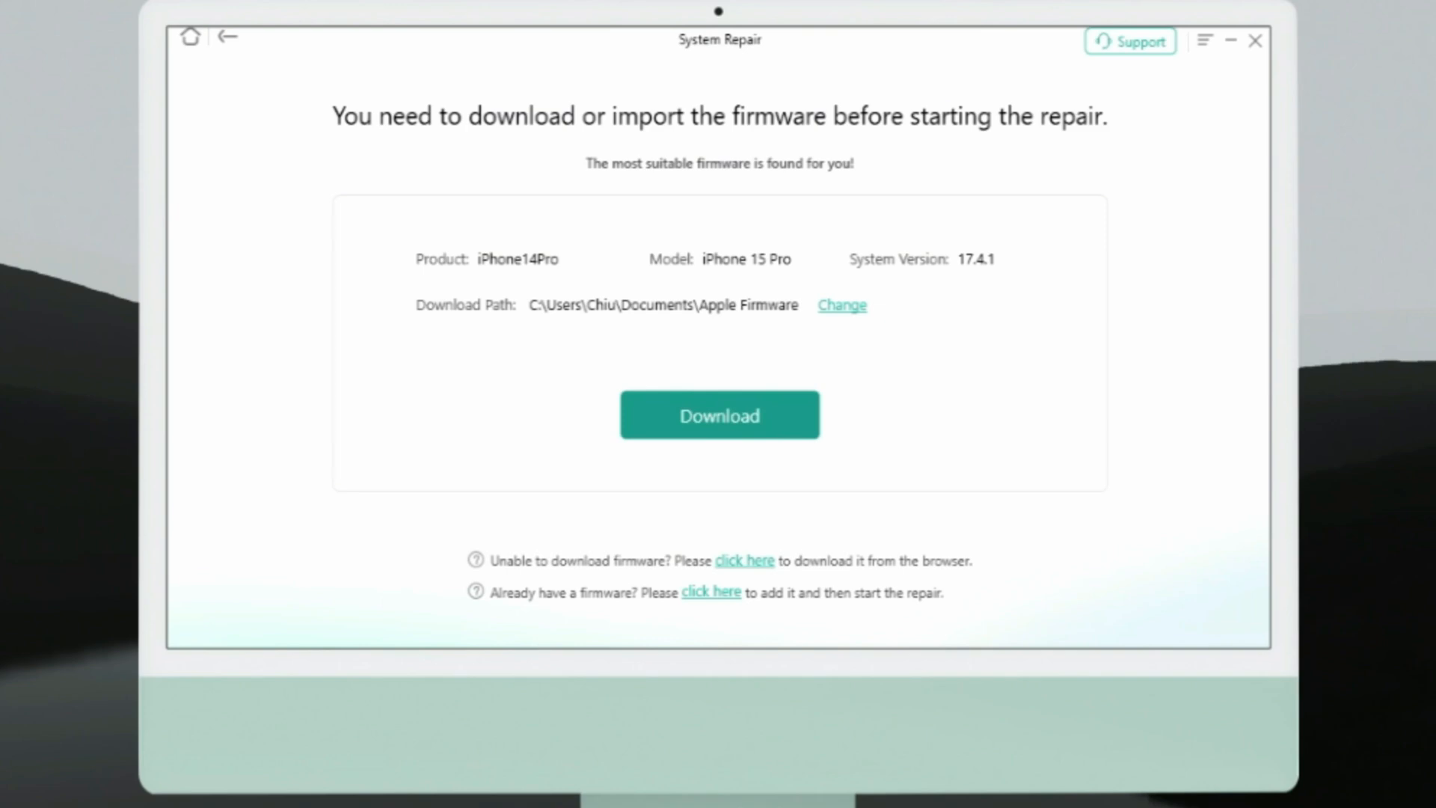
pyautogui.click(719, 414)
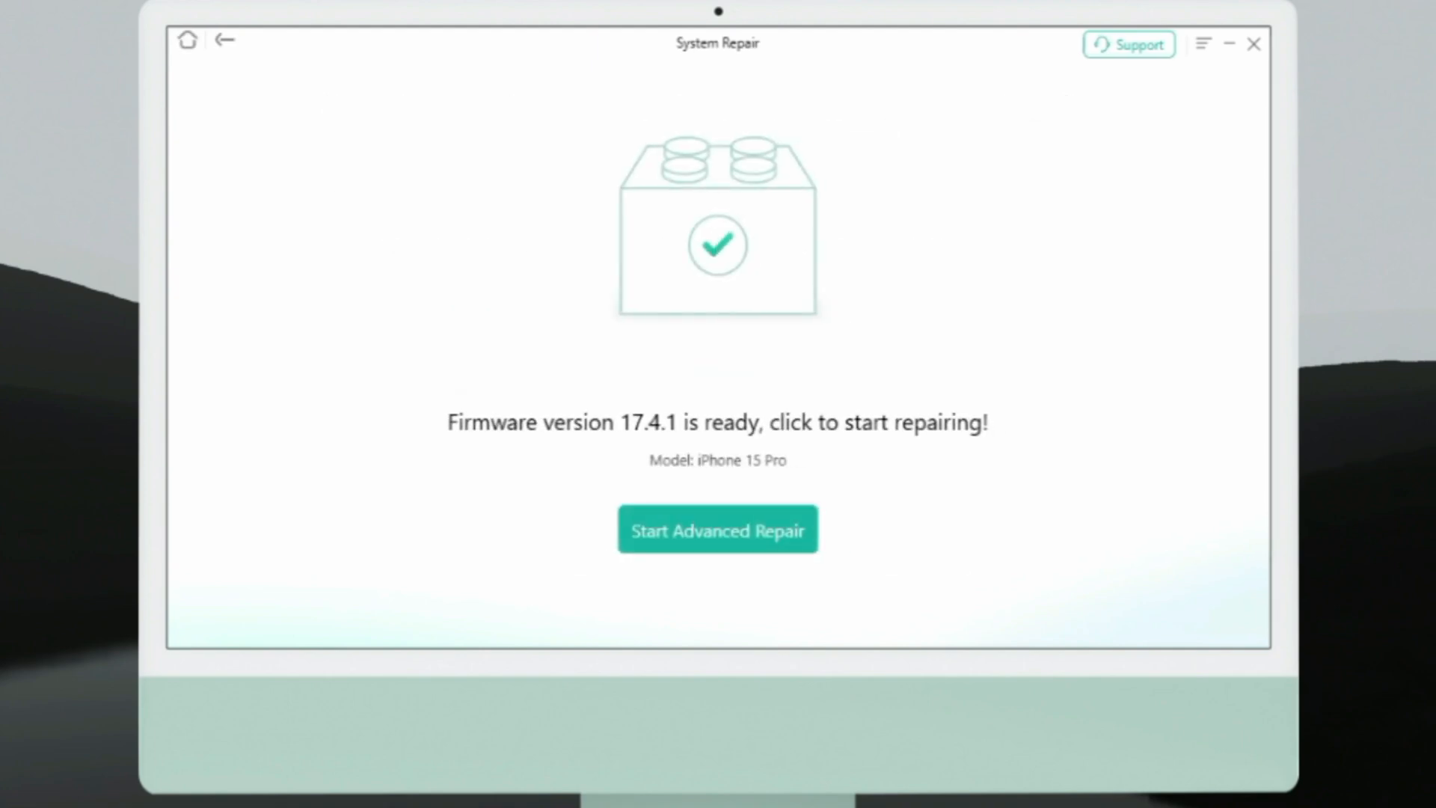
pyautogui.click(718, 529)
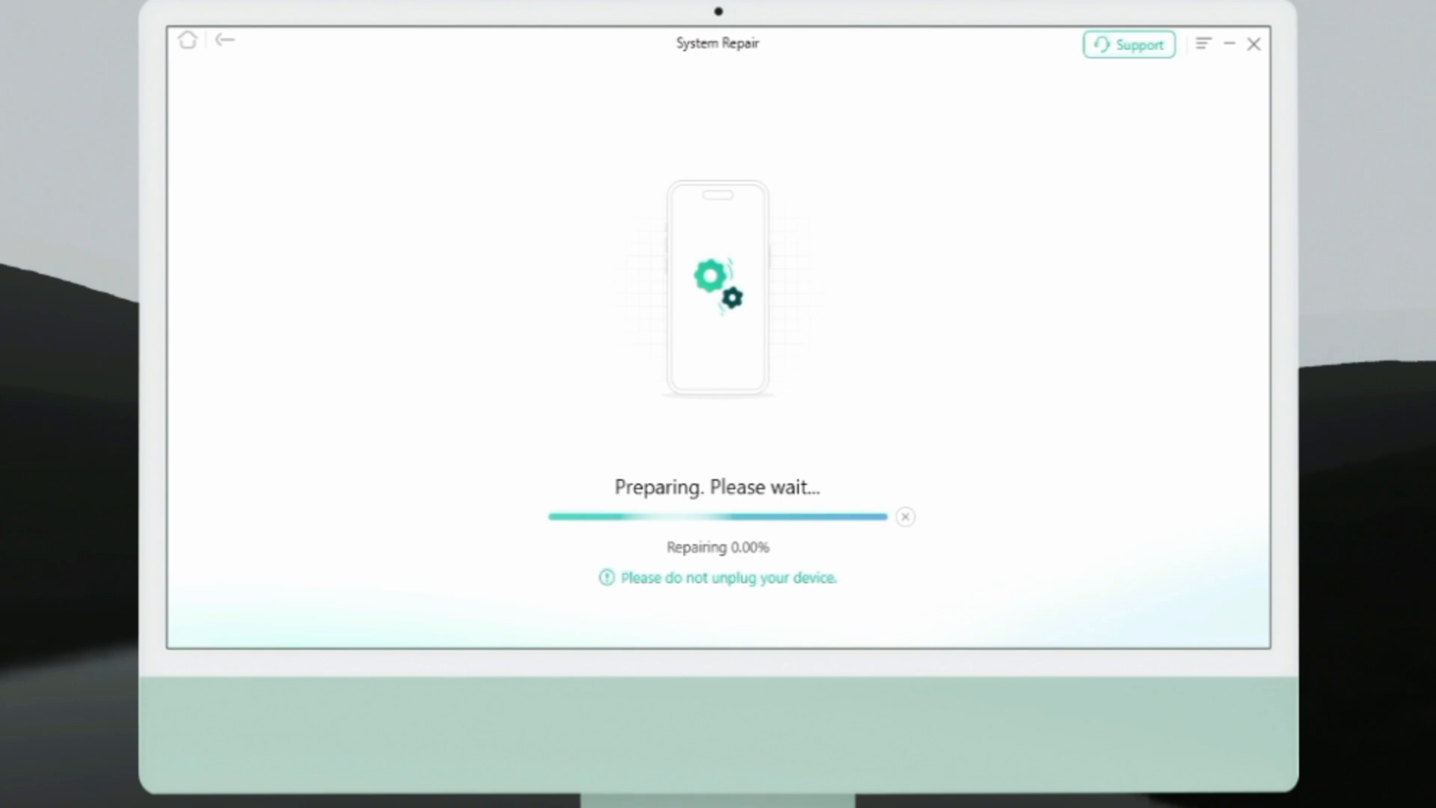